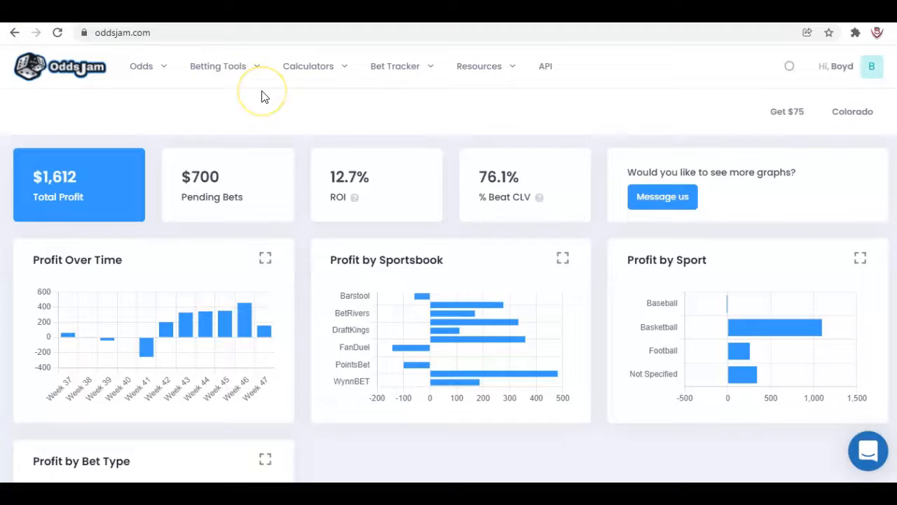
mouse_move(263, 95)
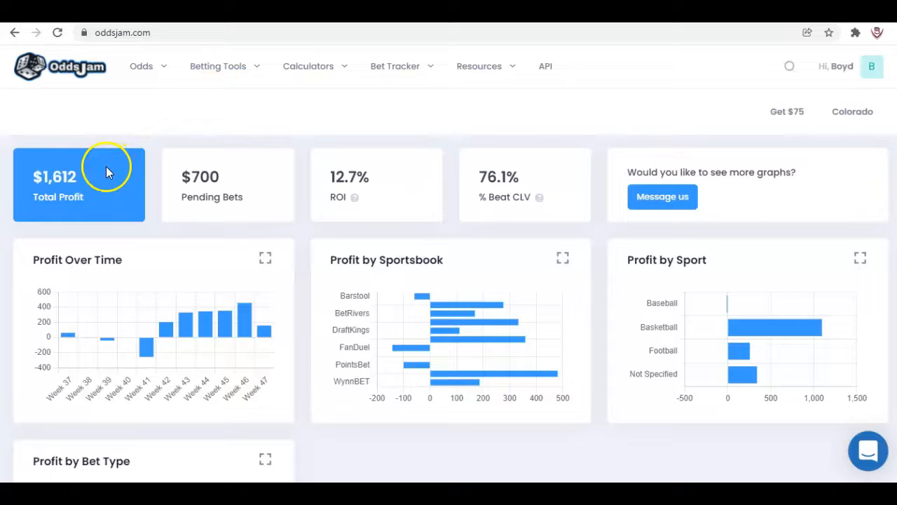
mouse_move(214, 220)
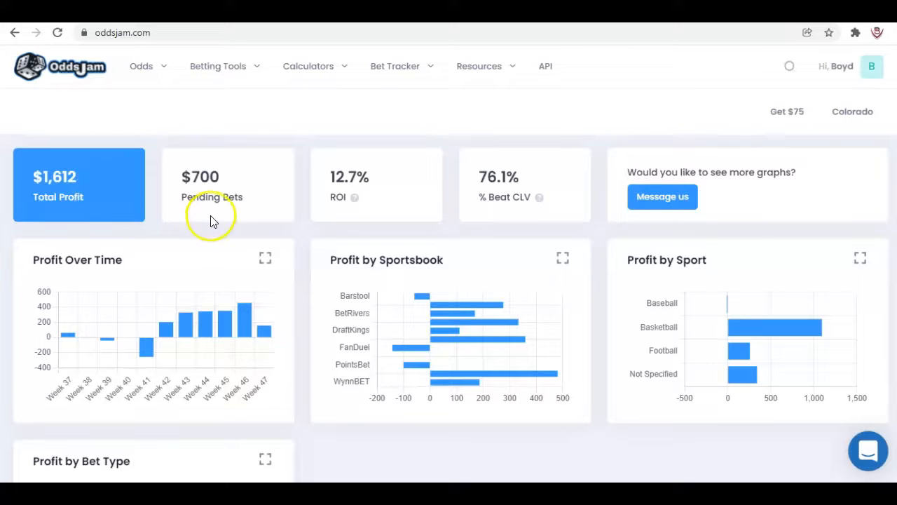
mouse_move(239, 197)
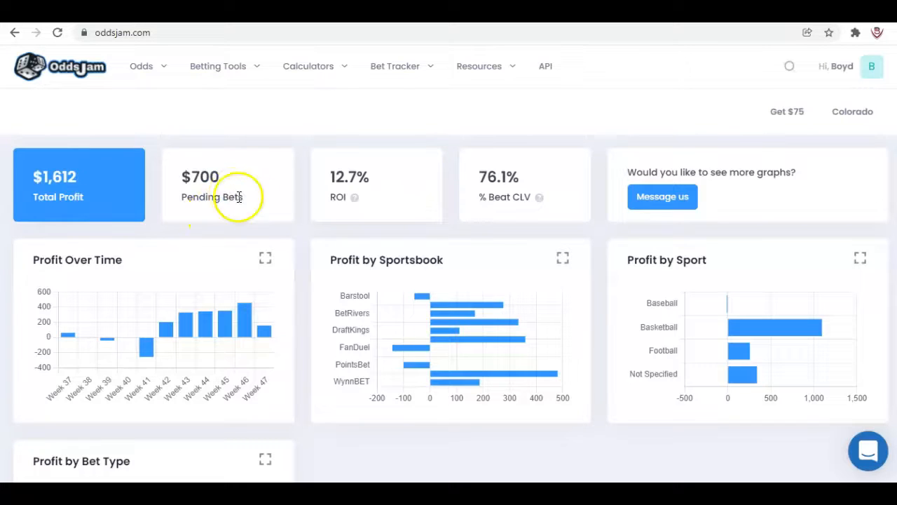
mouse_move(331, 204)
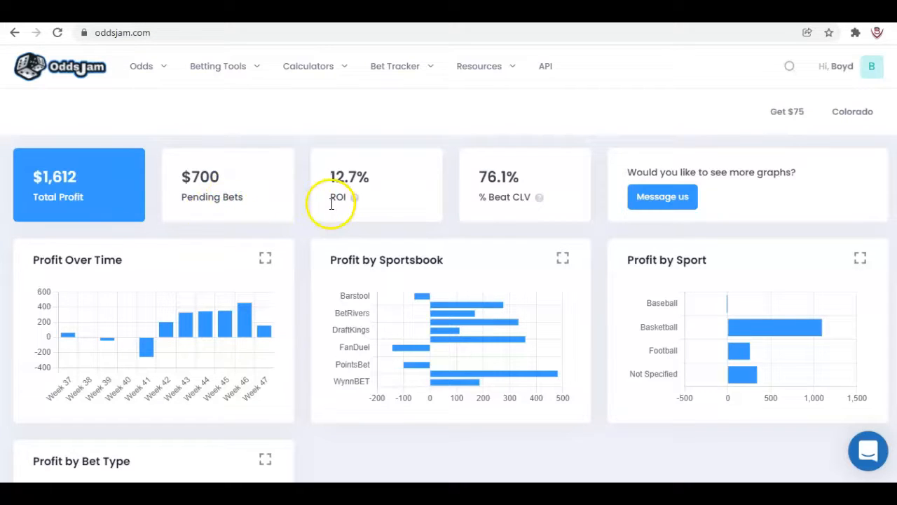
mouse_move(452, 192)
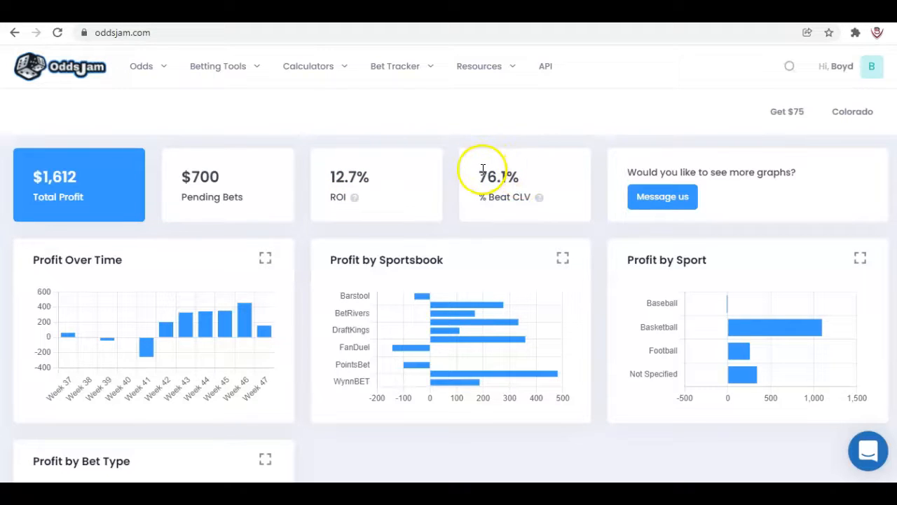
mouse_move(468, 151)
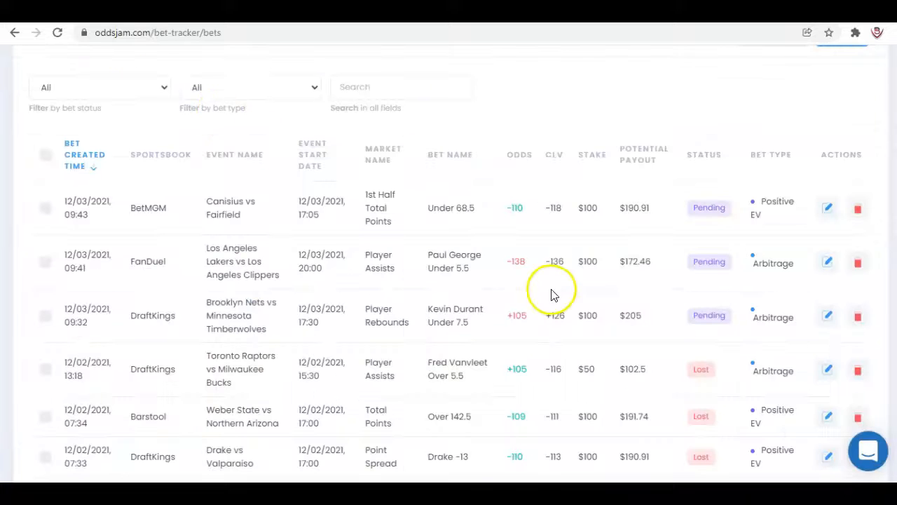
mouse_move(79, 324)
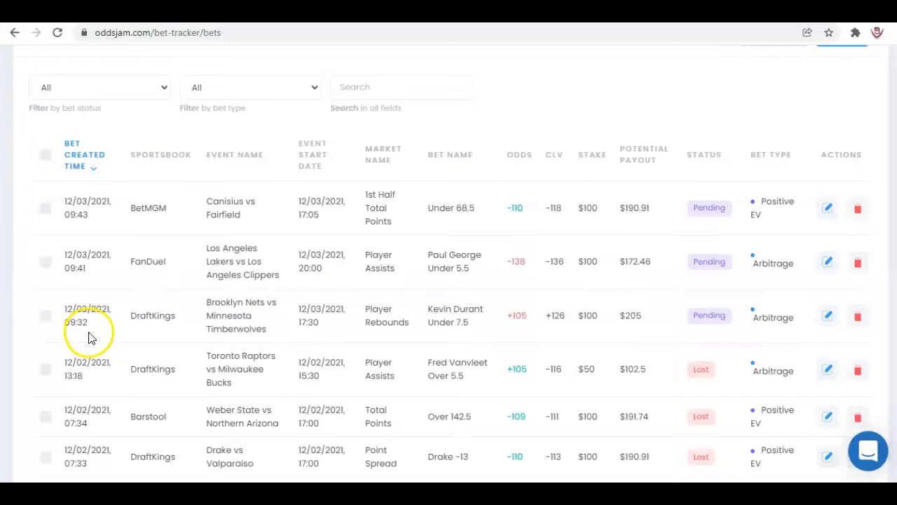
mouse_move(80, 287)
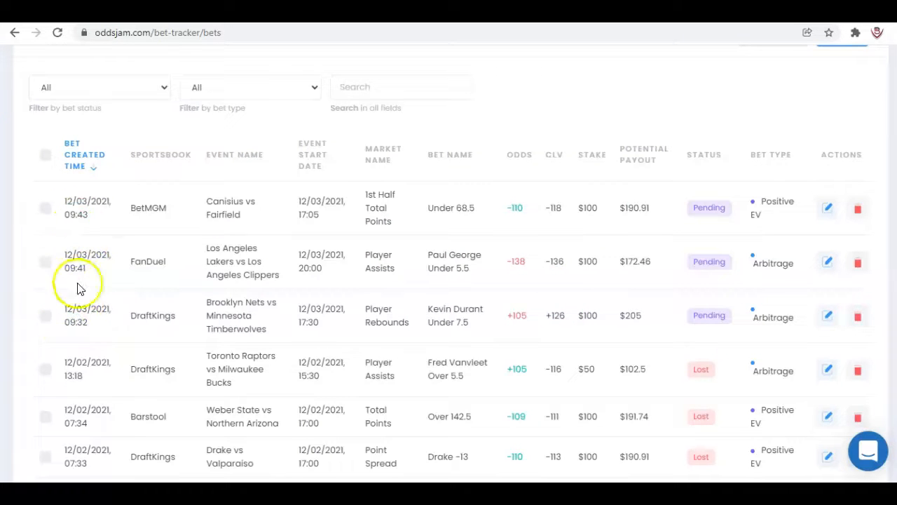
mouse_move(454, 322)
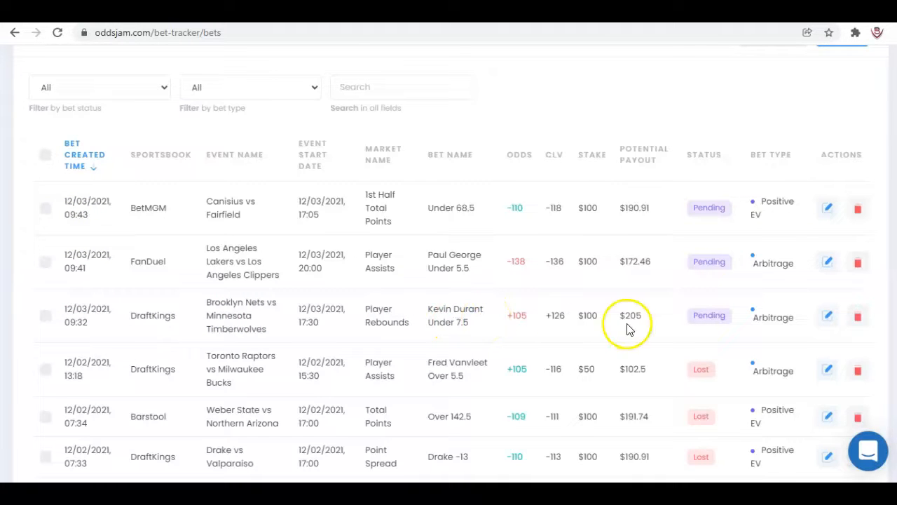
mouse_move(785, 305)
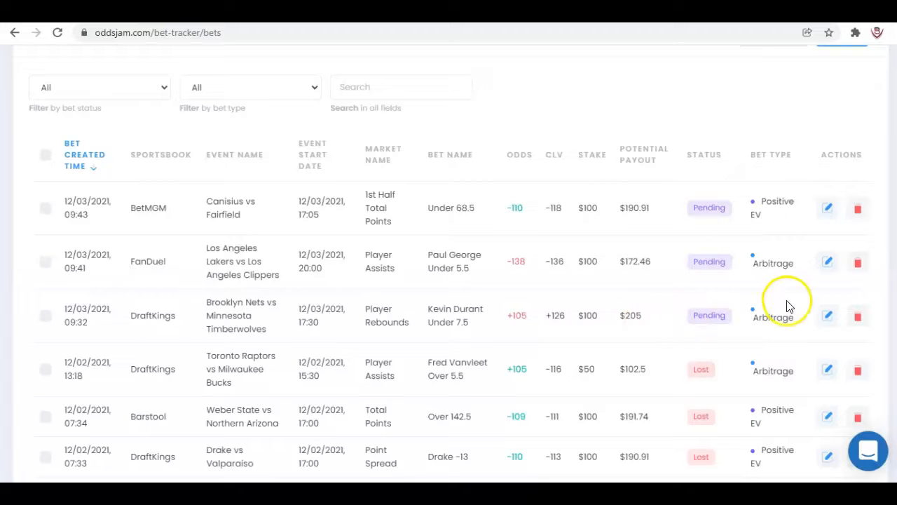
mouse_move(721, 322)
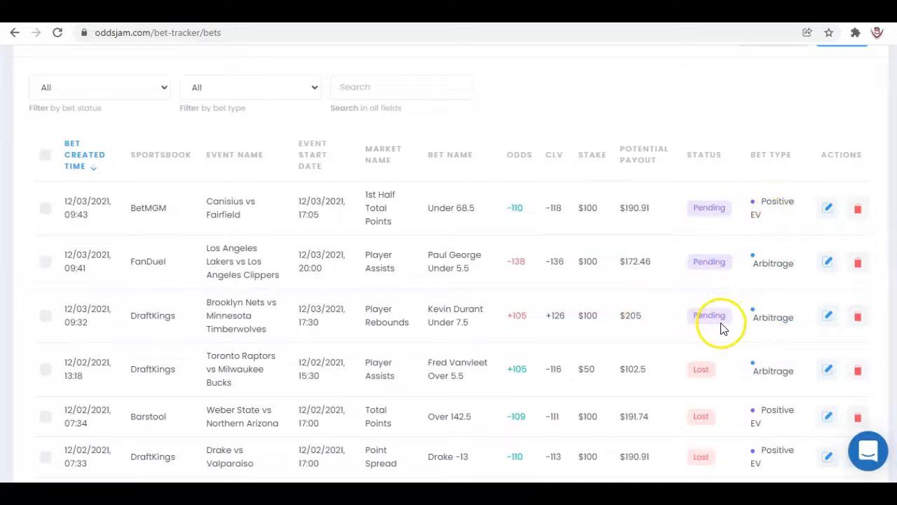
mouse_move(557, 336)
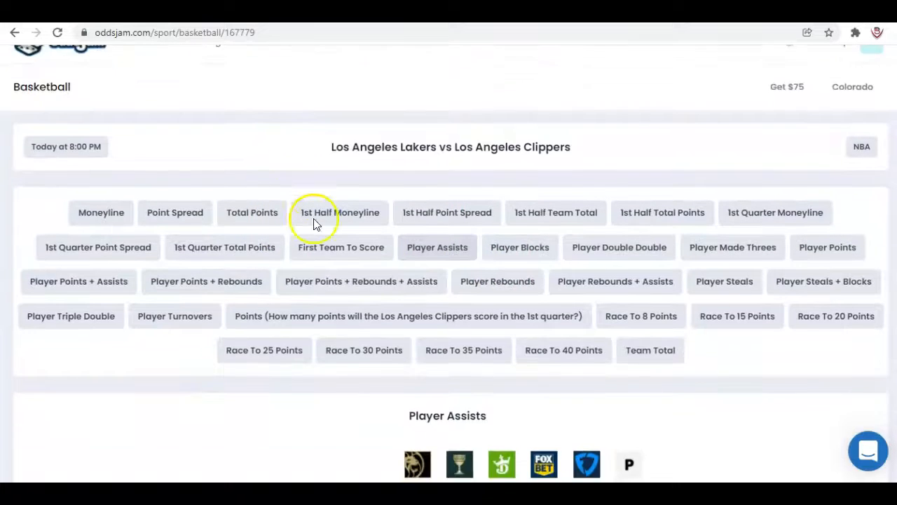
- Scroll the Lakers vs Clippers Player Assists table to Paul George's lines, including Under 5.5
scroll("down", 3)
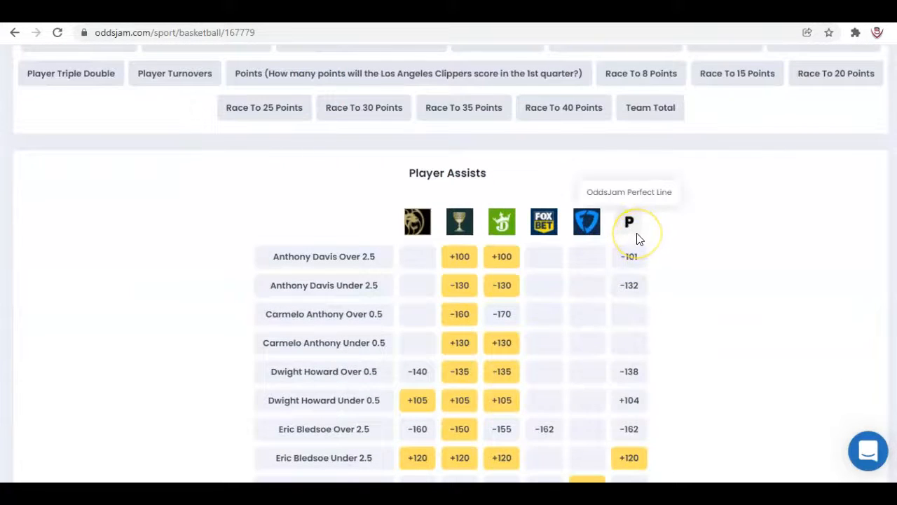
scroll("down", 3)
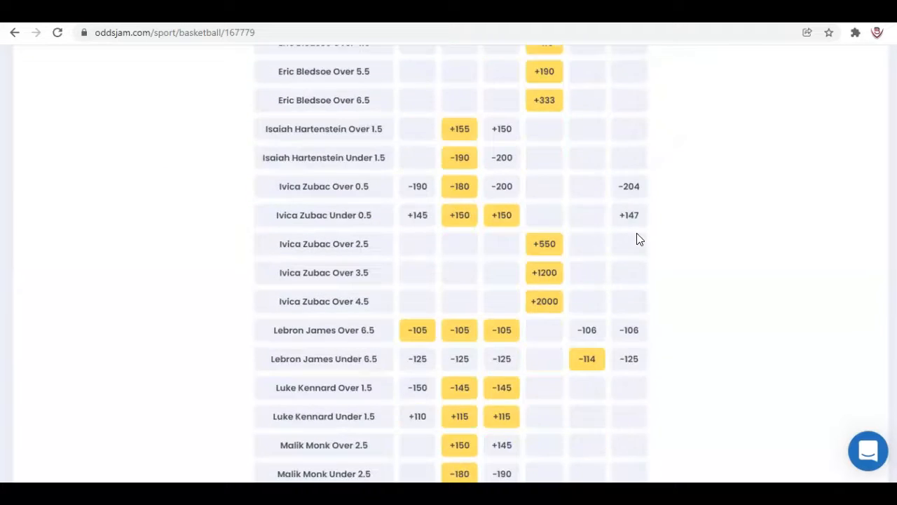
scroll("down", 3)
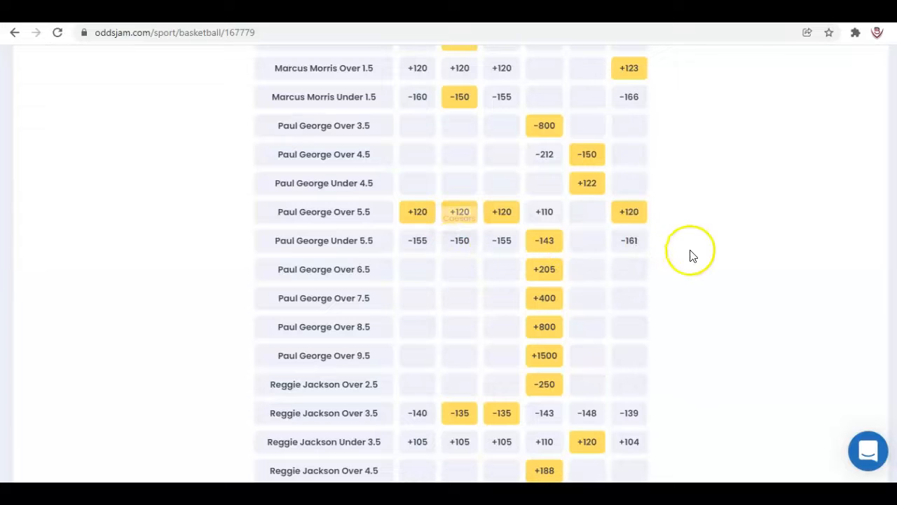
mouse_move(629, 240)
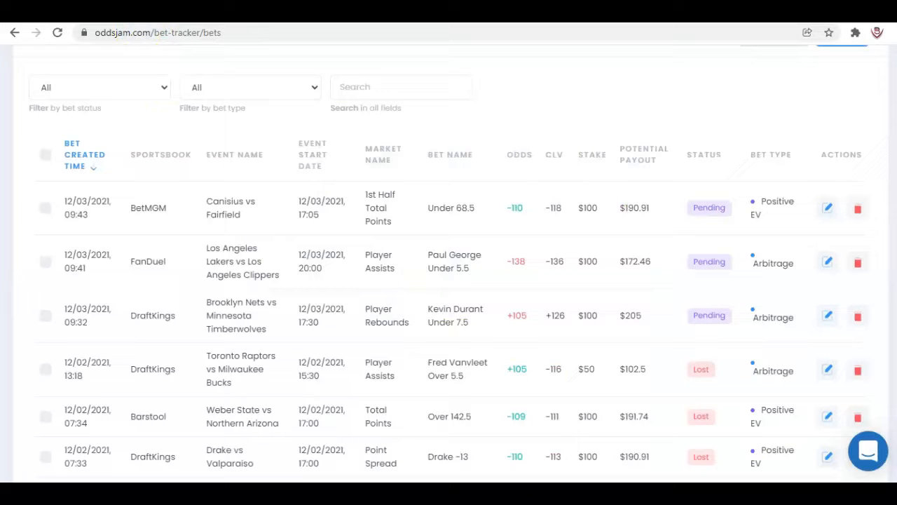
mouse_move(603, 223)
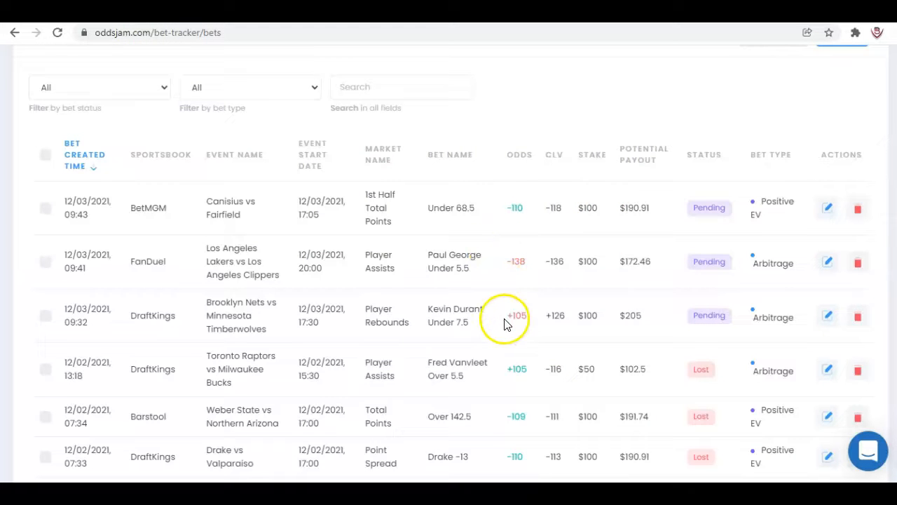
mouse_move(518, 329)
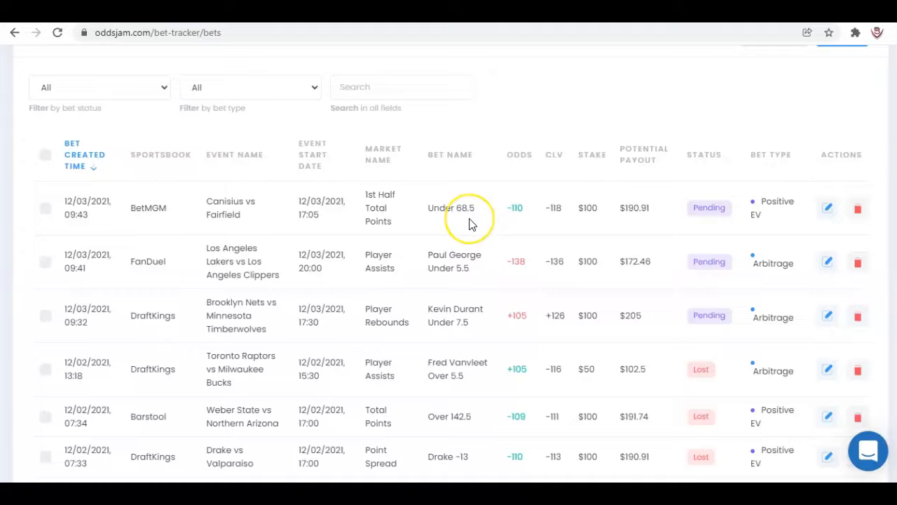
mouse_move(470, 222)
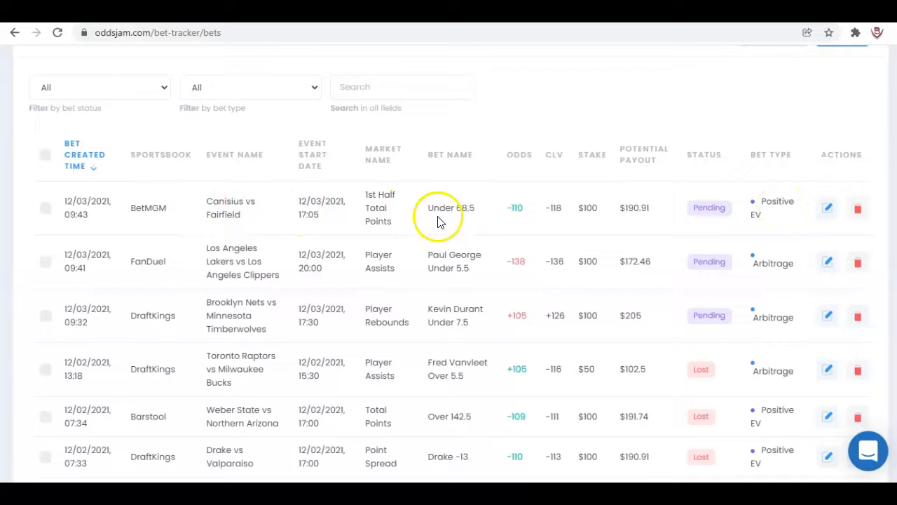
mouse_move(440, 222)
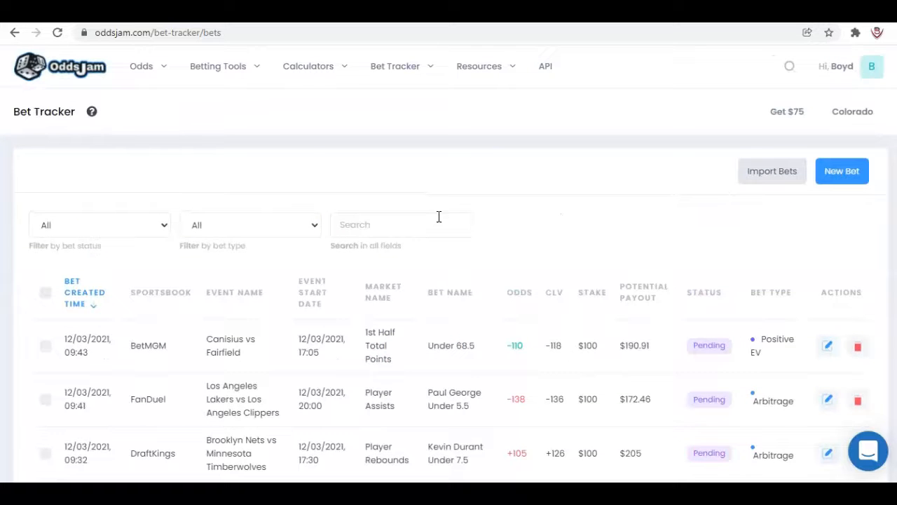
left_click(218, 65)
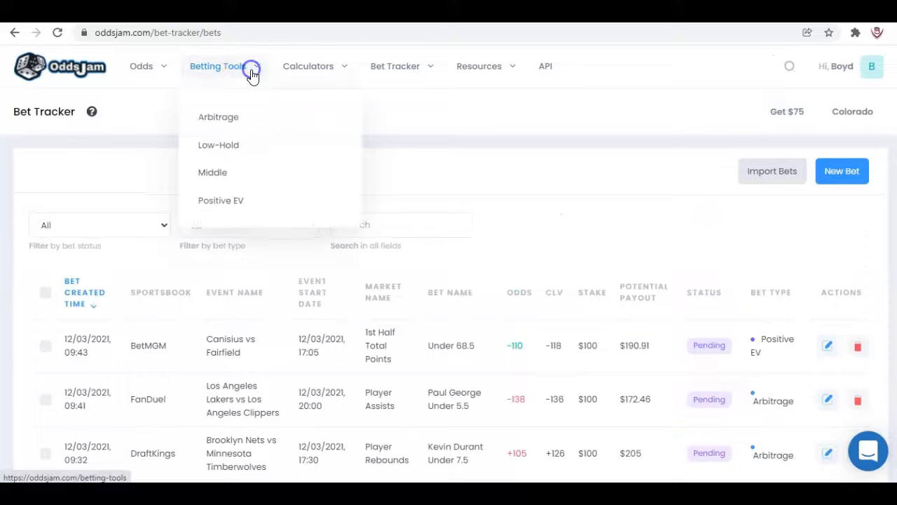
left_click(221, 201)
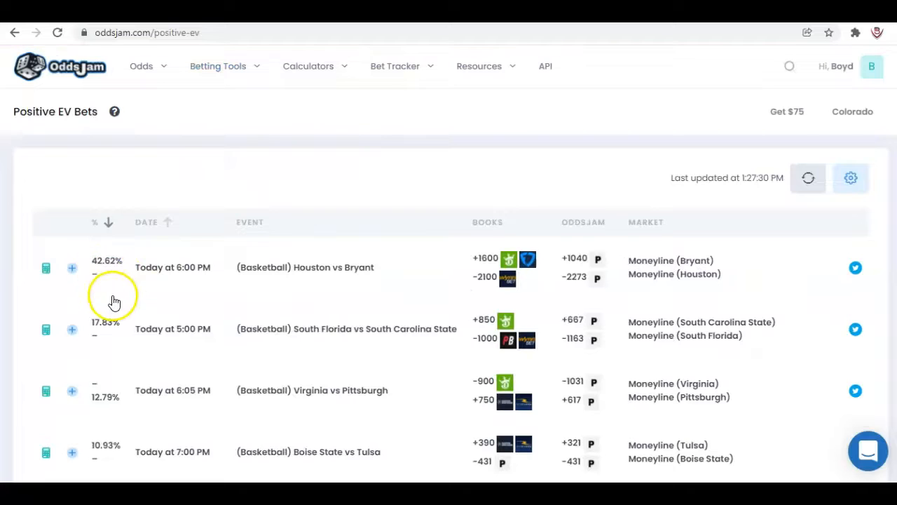
scroll("down", 3)
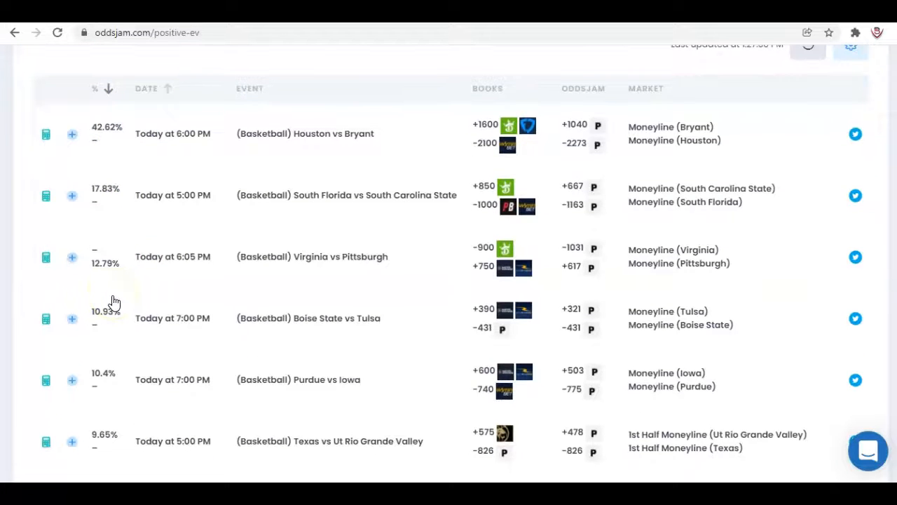
mouse_move(596, 126)
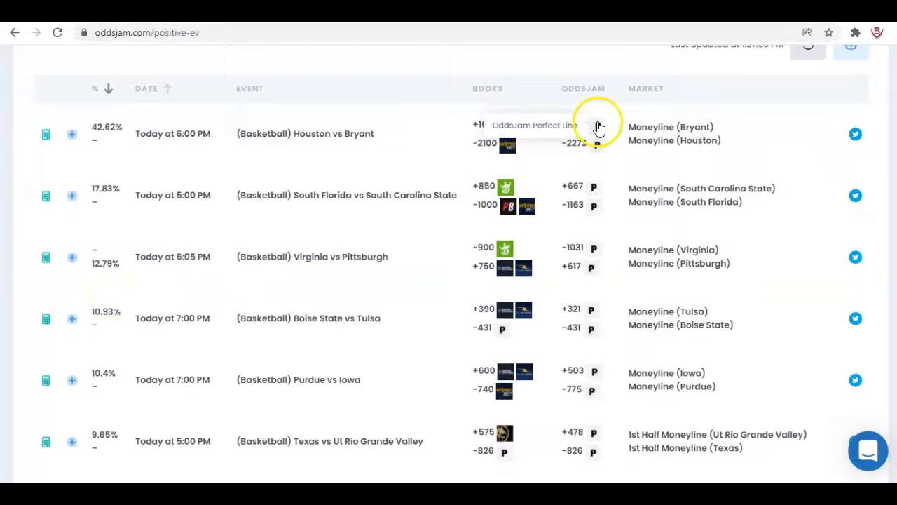
mouse_move(600, 228)
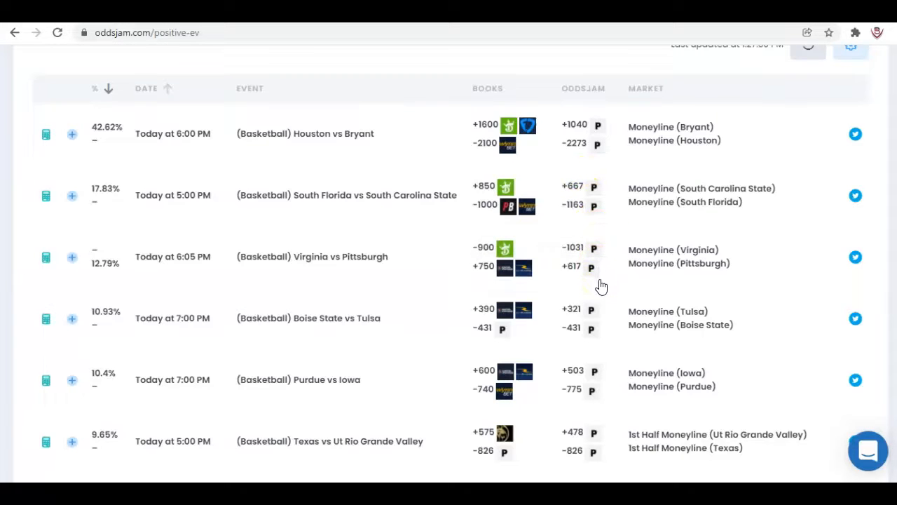
left_click(308, 66)
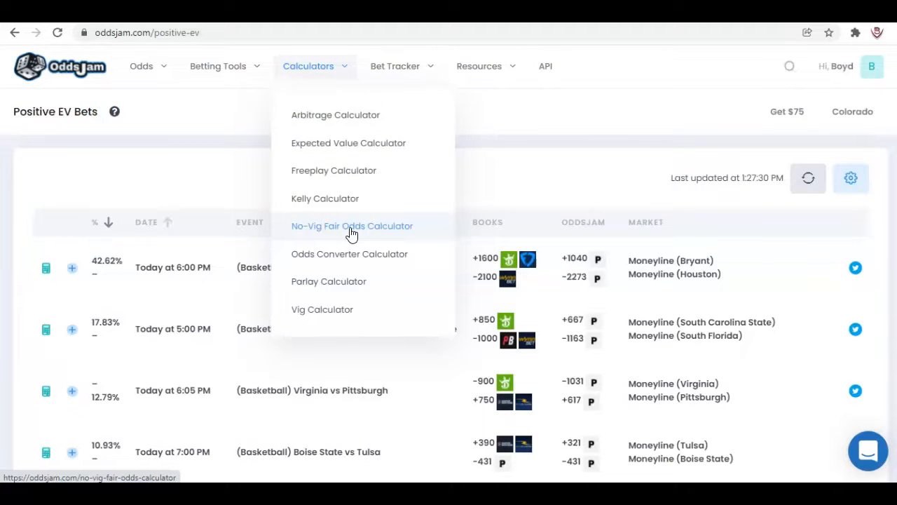
scroll("down", 3)
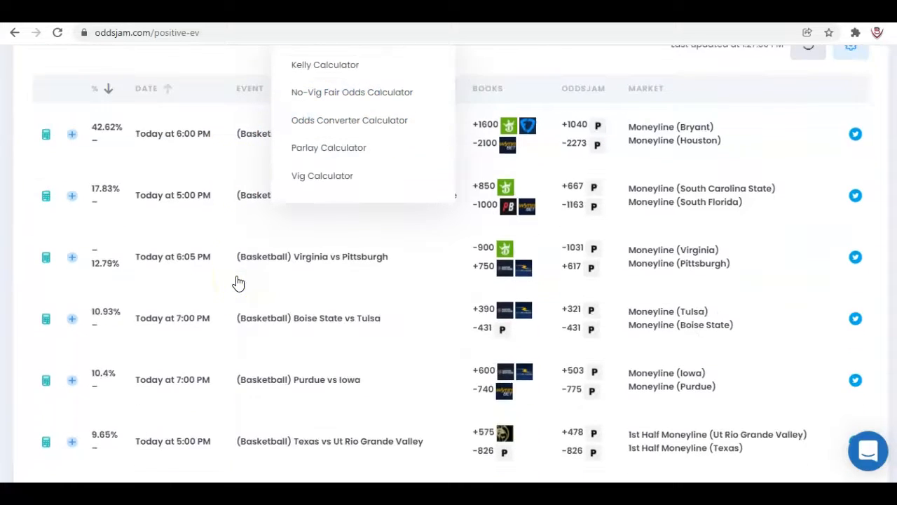
left_click(312, 257)
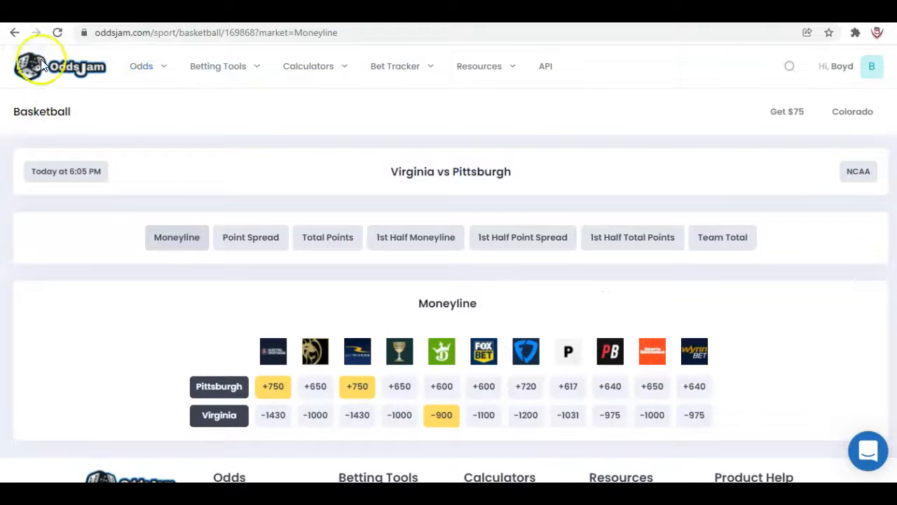
left_click(361, 296)
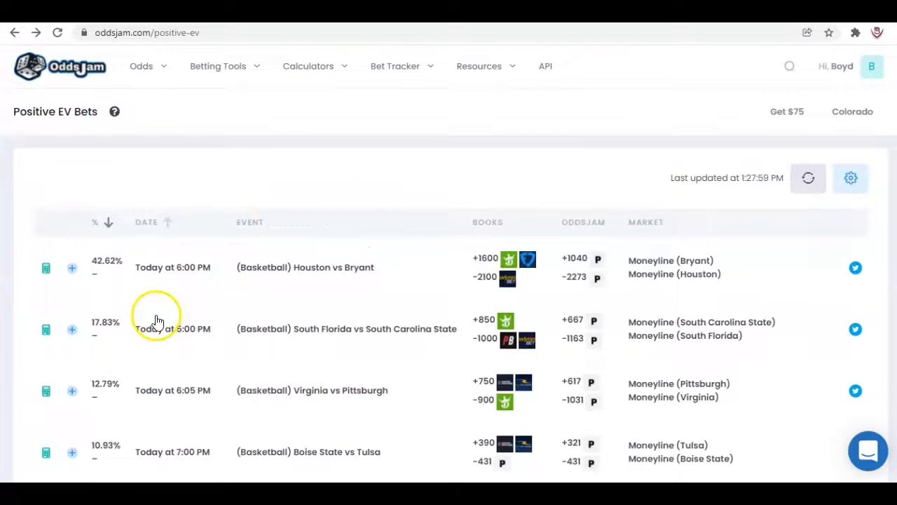
scroll("down", 3)
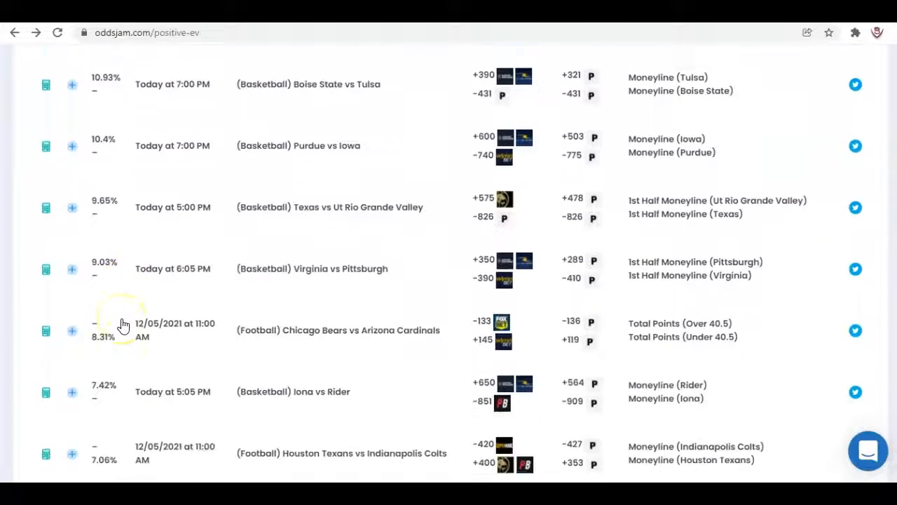
scroll("down", 3)
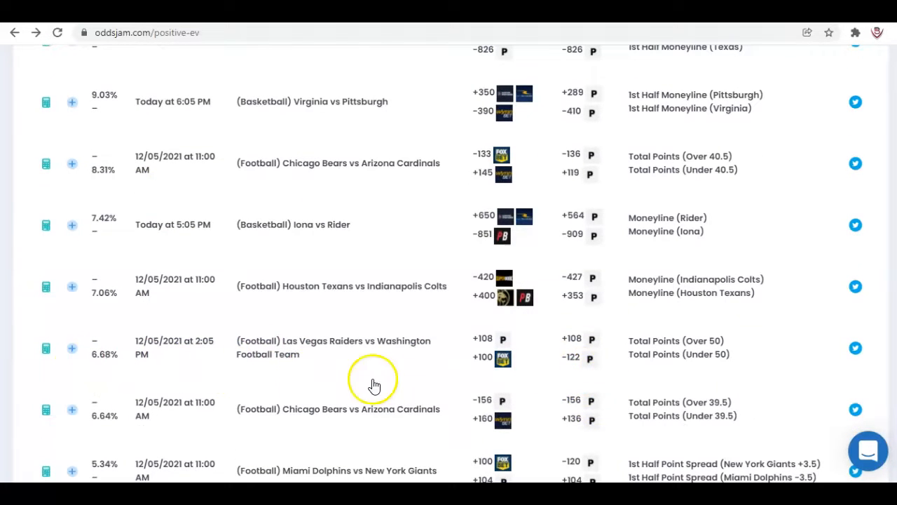
mouse_move(589, 372)
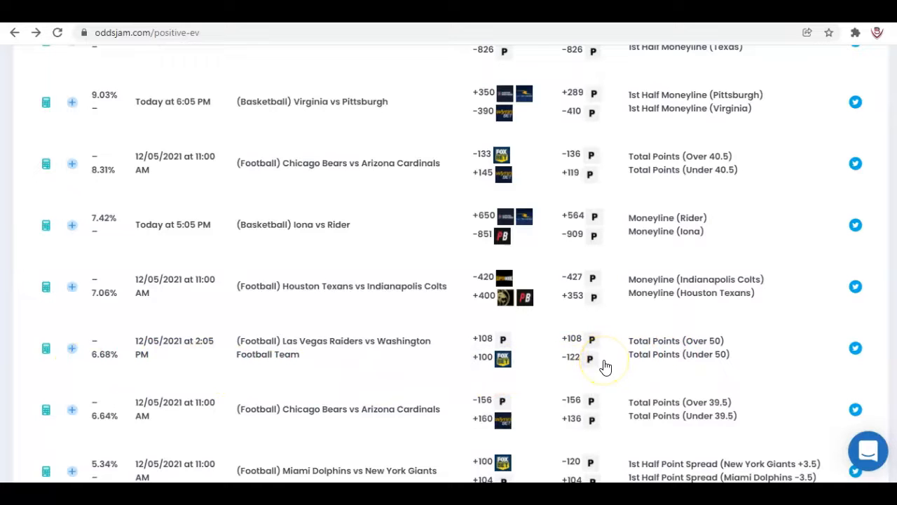
mouse_move(518, 369)
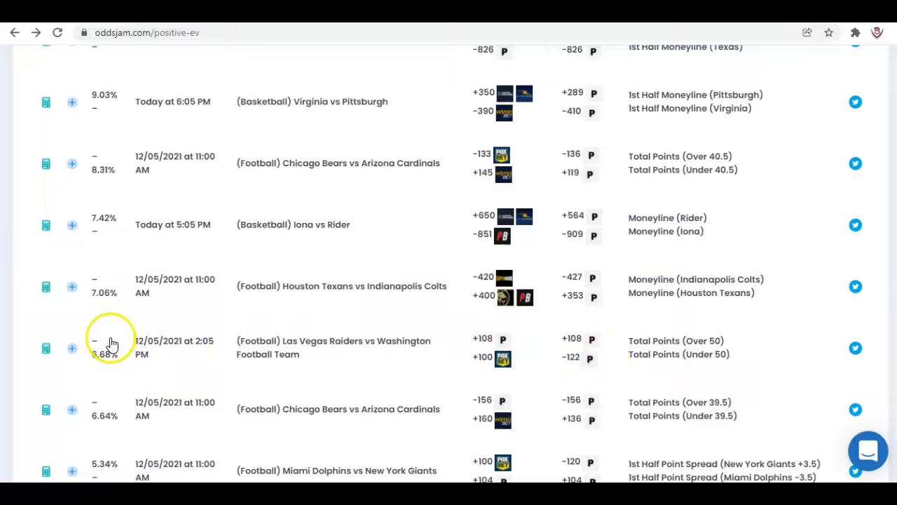
- Track the Raiders vs Washington Under 50 FOX Bet +100 wager with a $100 stake
left_click(71, 347)
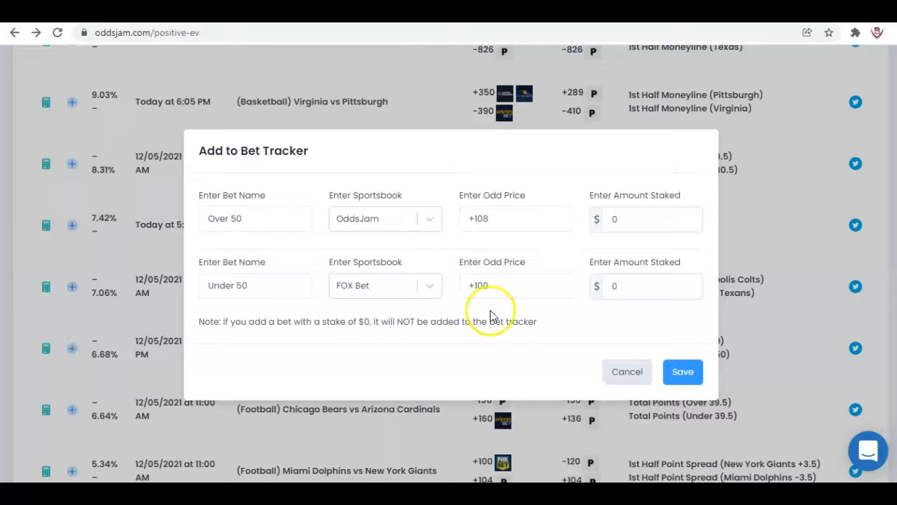
left_click(645, 285)
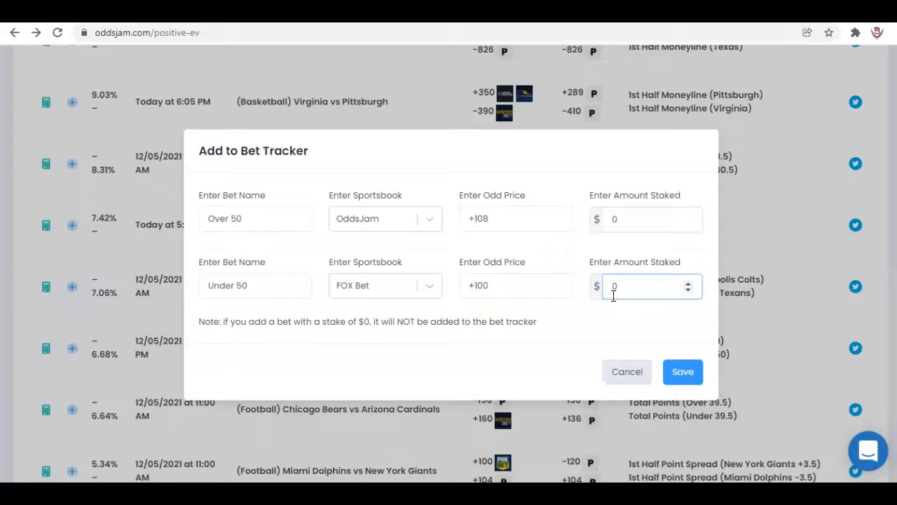
type("100.00")
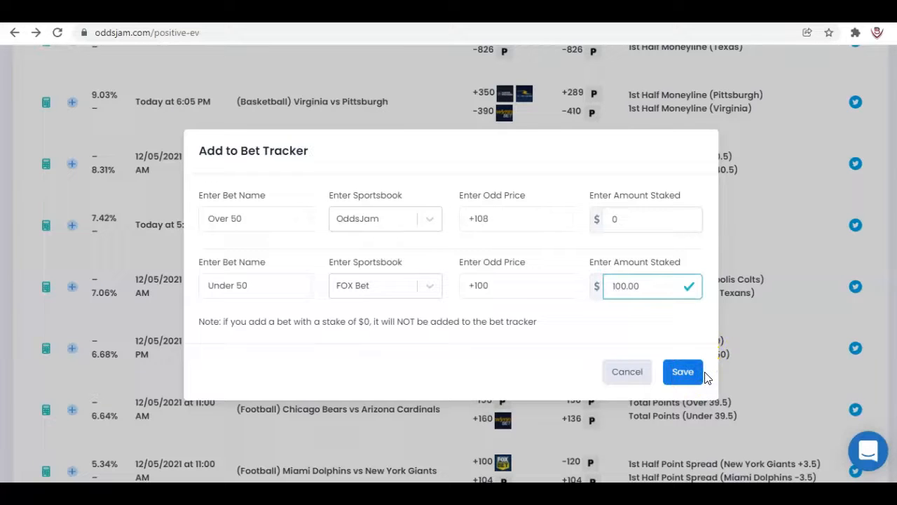
left_click(683, 371)
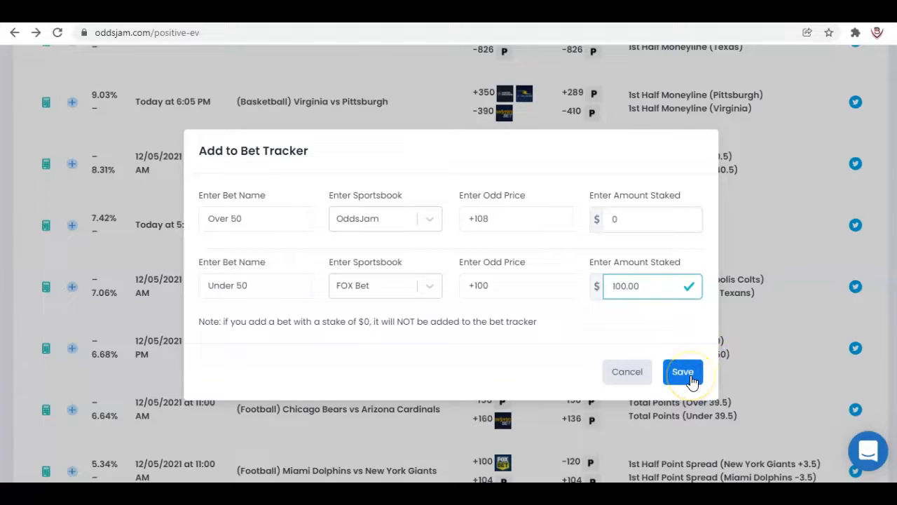
left_click(683, 372)
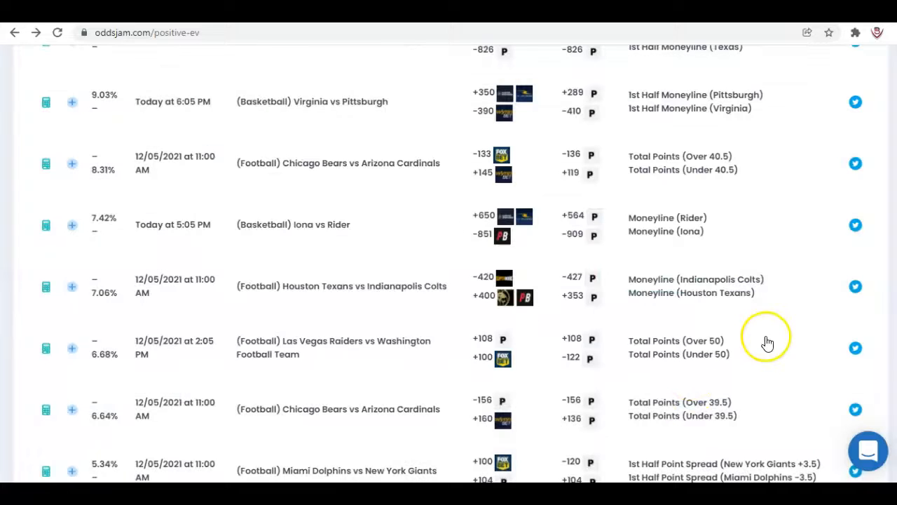
mouse_move(817, 336)
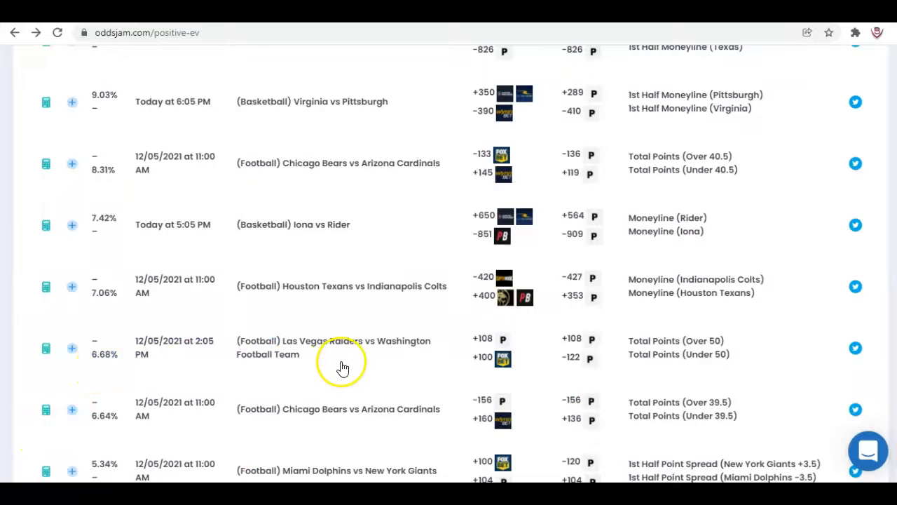
mouse_move(622, 358)
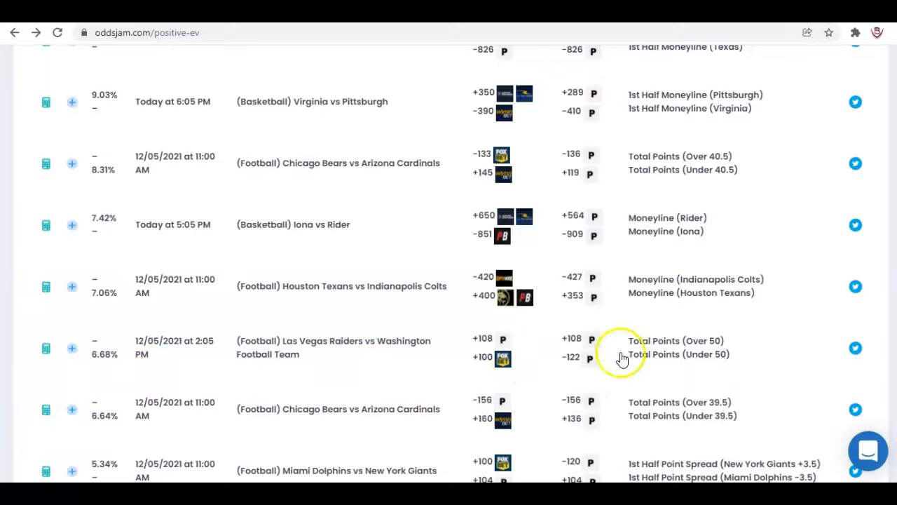
mouse_move(639, 364)
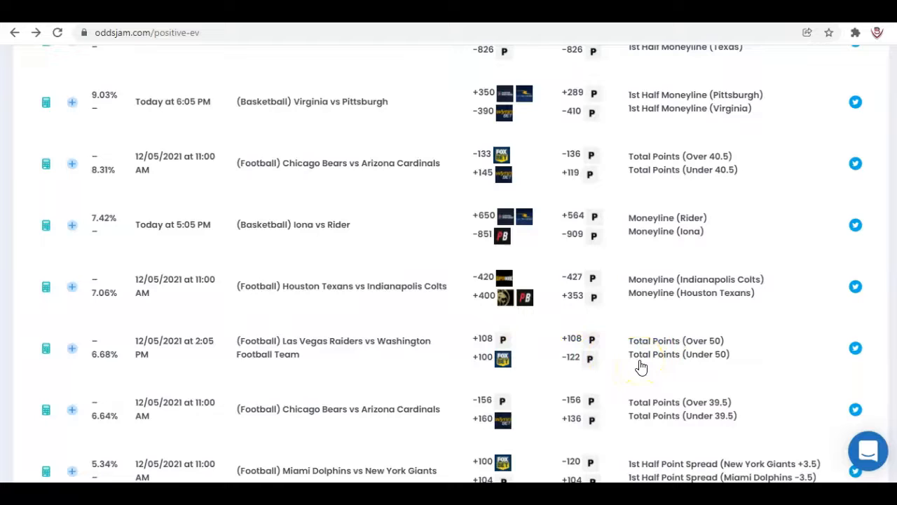
scroll("down", 3)
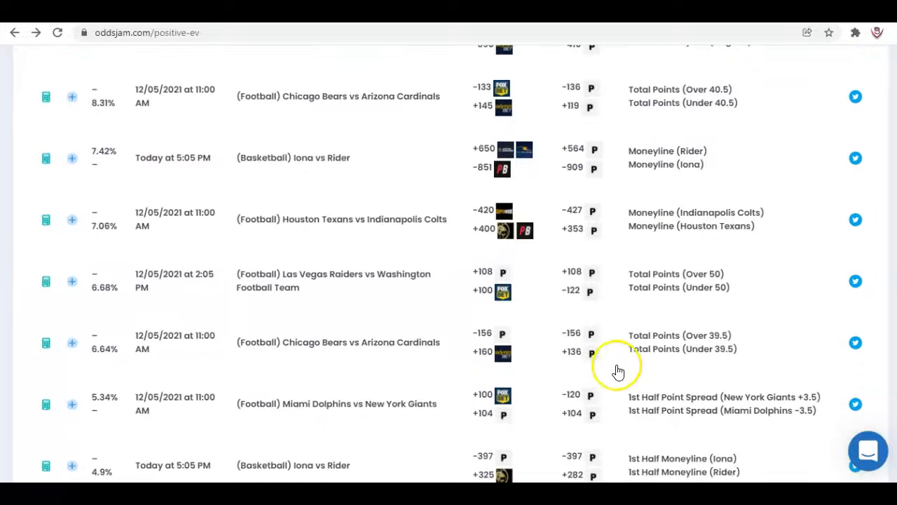
mouse_move(234, 321)
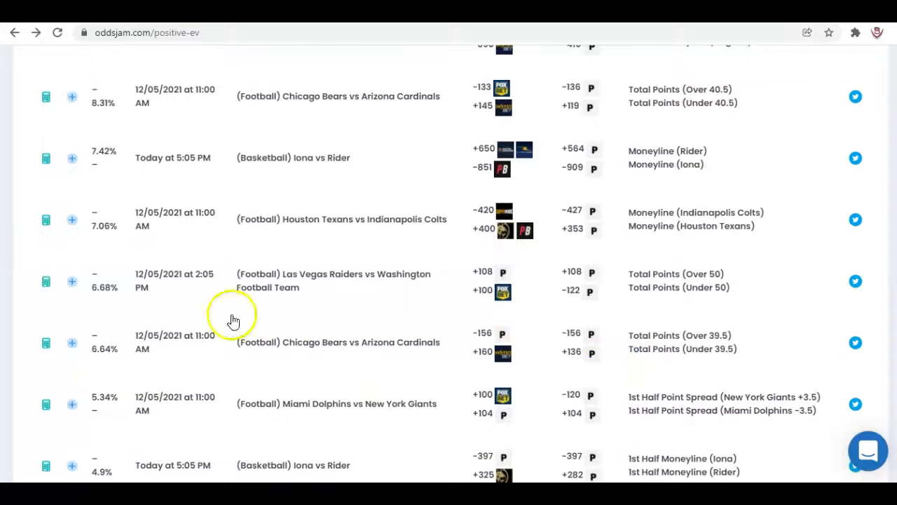
mouse_move(461, 209)
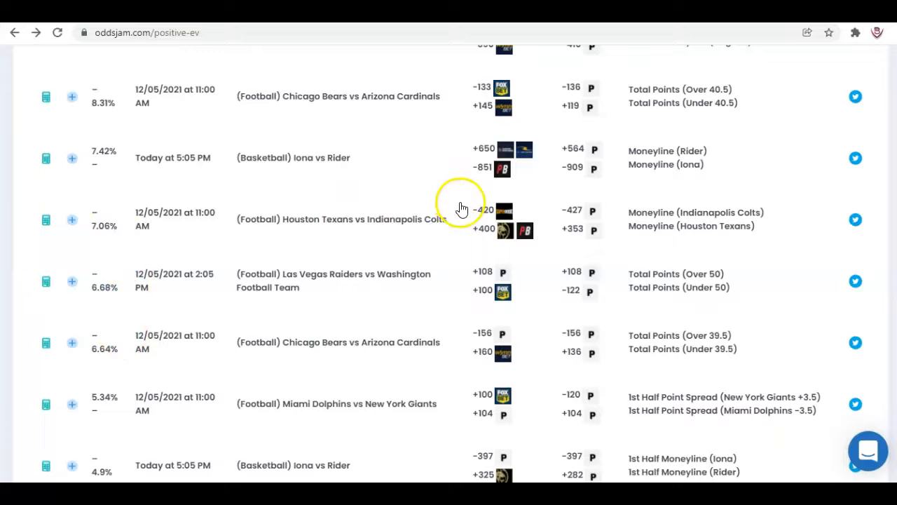
mouse_move(593, 292)
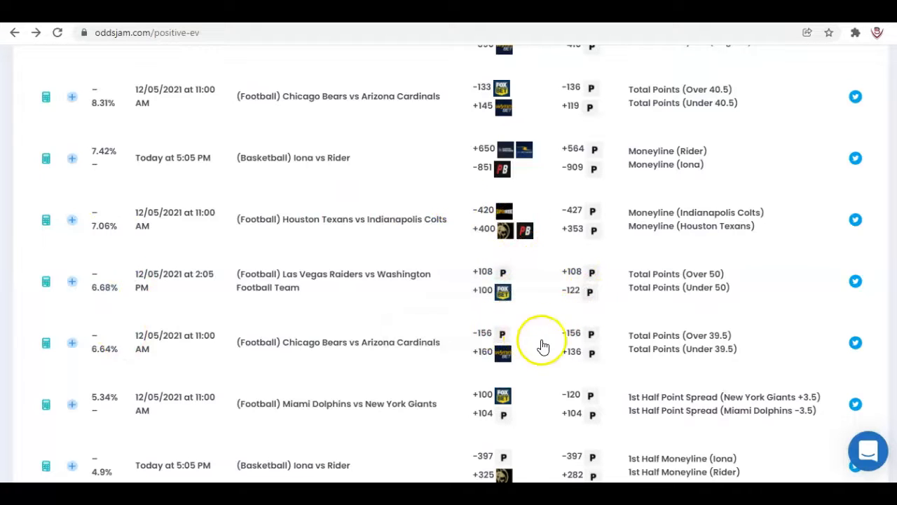
mouse_move(574, 350)
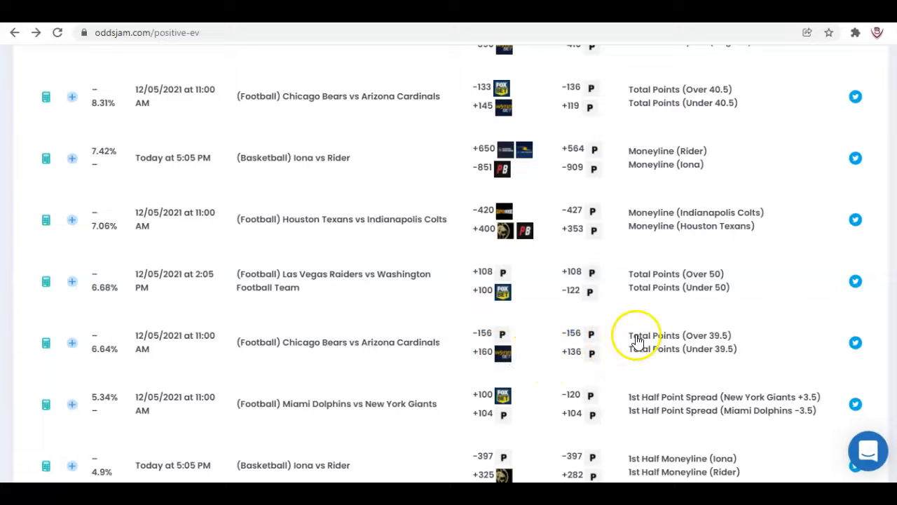
mouse_move(568, 340)
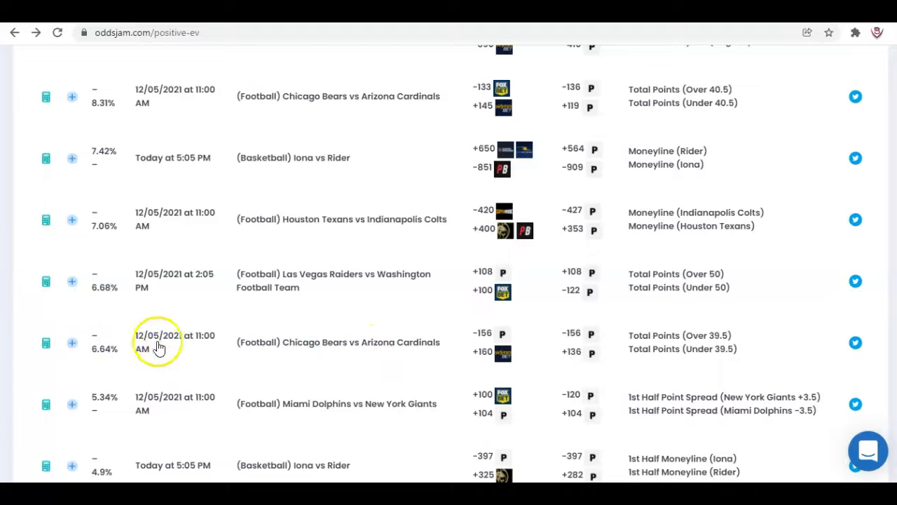
mouse_move(147, 361)
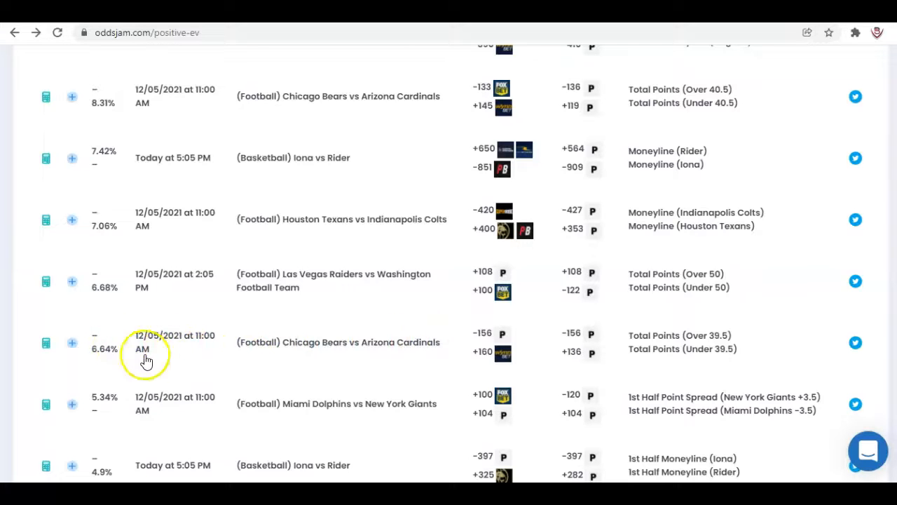
- Enter a $100 stake for the Bears vs Cardinals Under 39.5 WynnBET bet
left_click(71, 343)
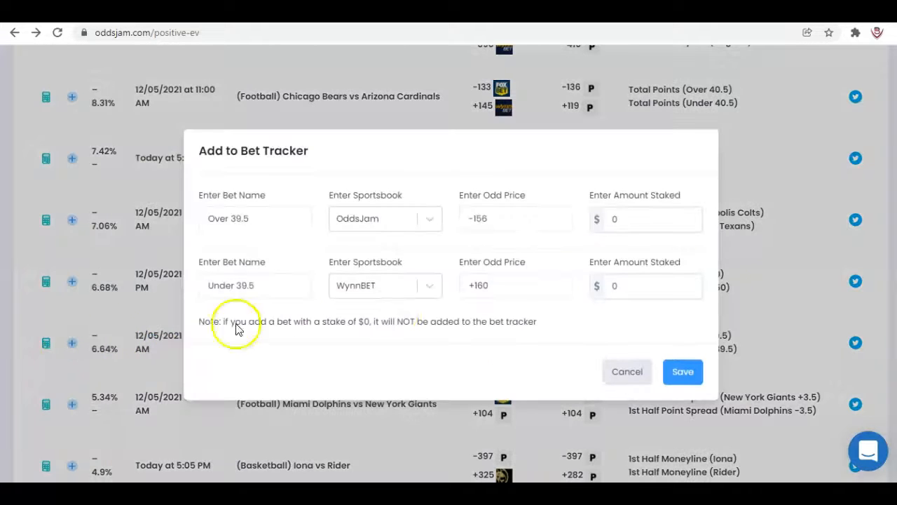
left_click(644, 286)
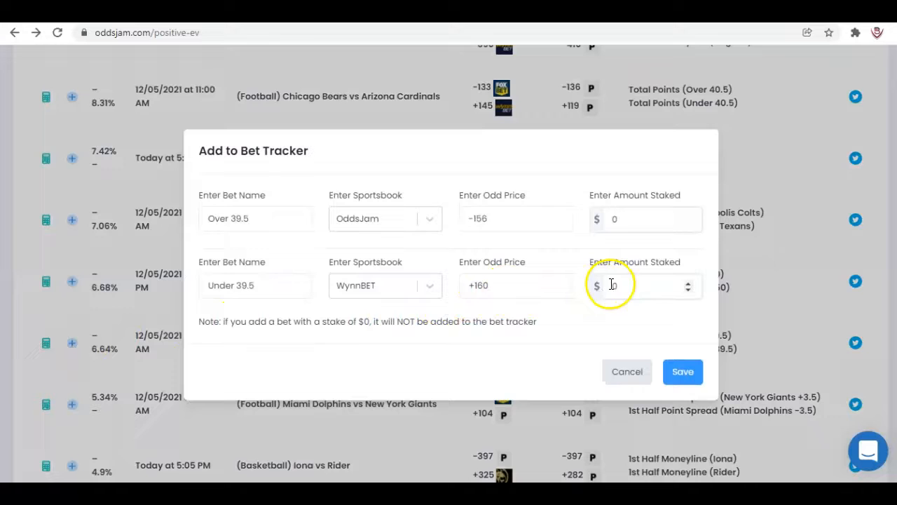
type("100")
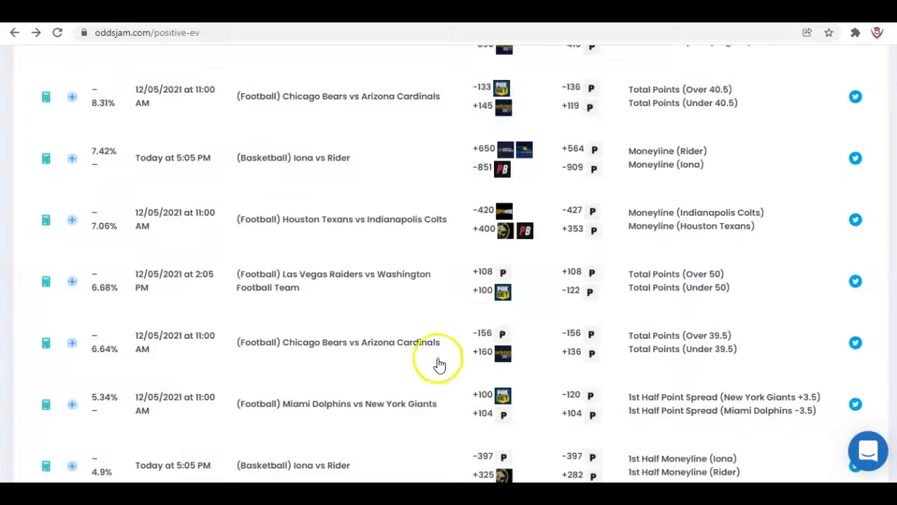
scroll("down", 3)
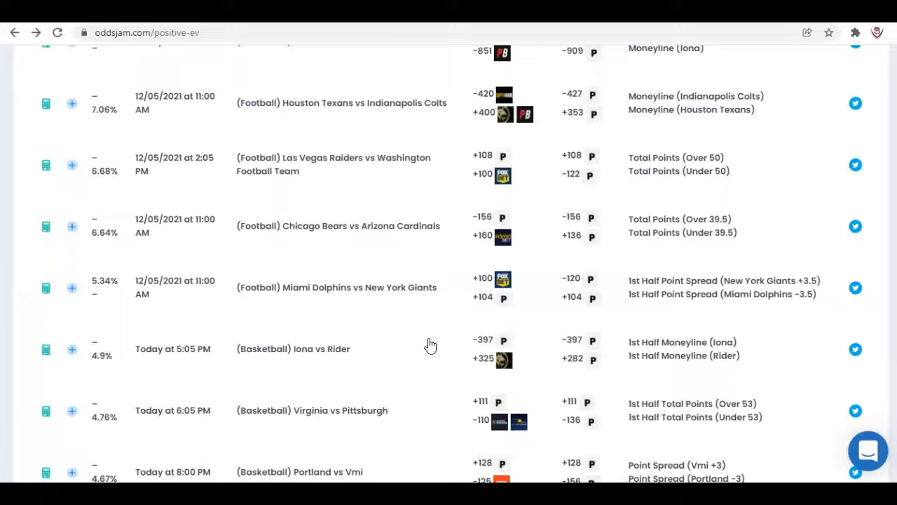
scroll("down", 3)
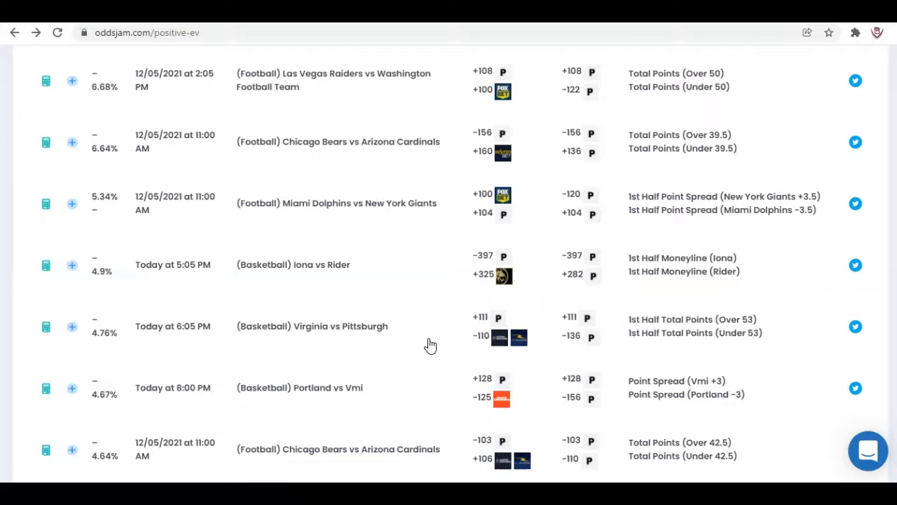
scroll("down", 3)
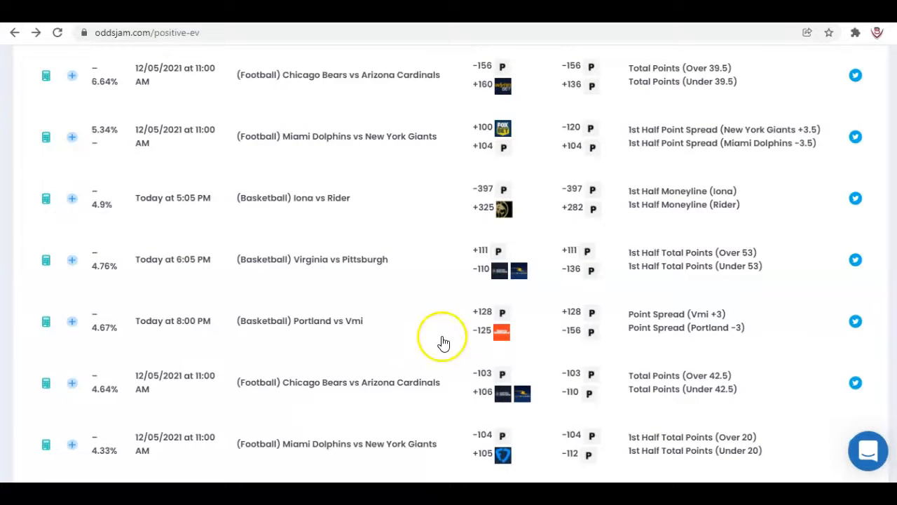
mouse_move(536, 347)
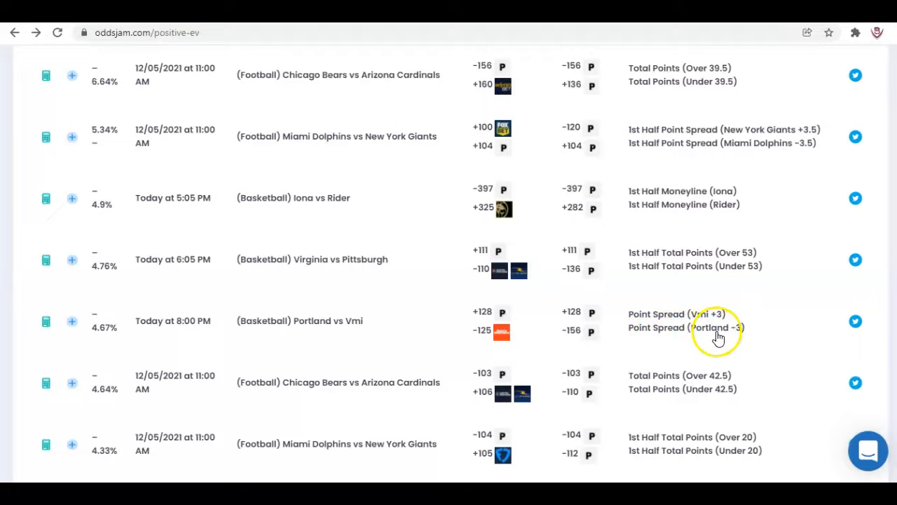
mouse_move(501, 331)
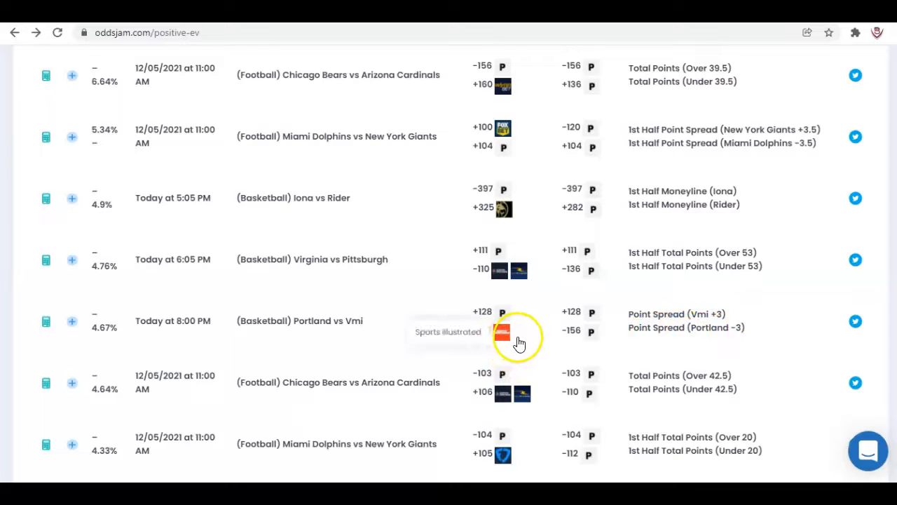
mouse_move(471, 350)
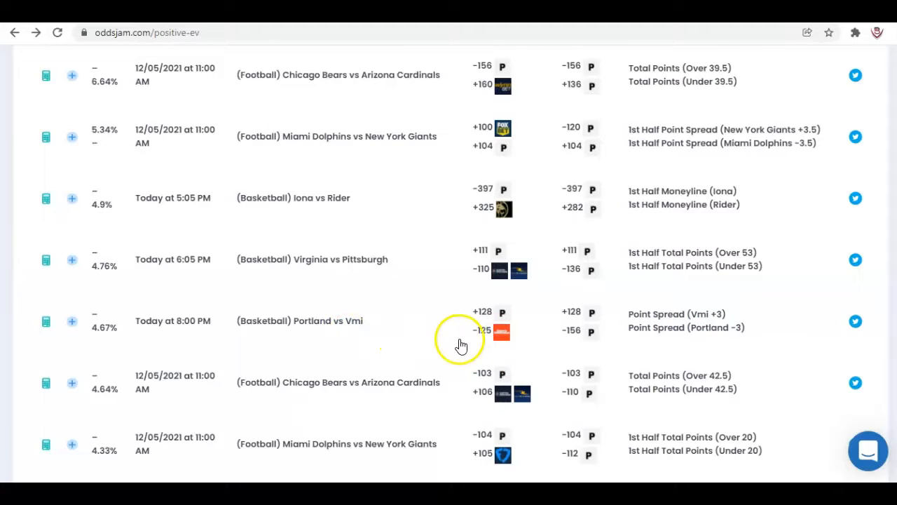
mouse_move(123, 333)
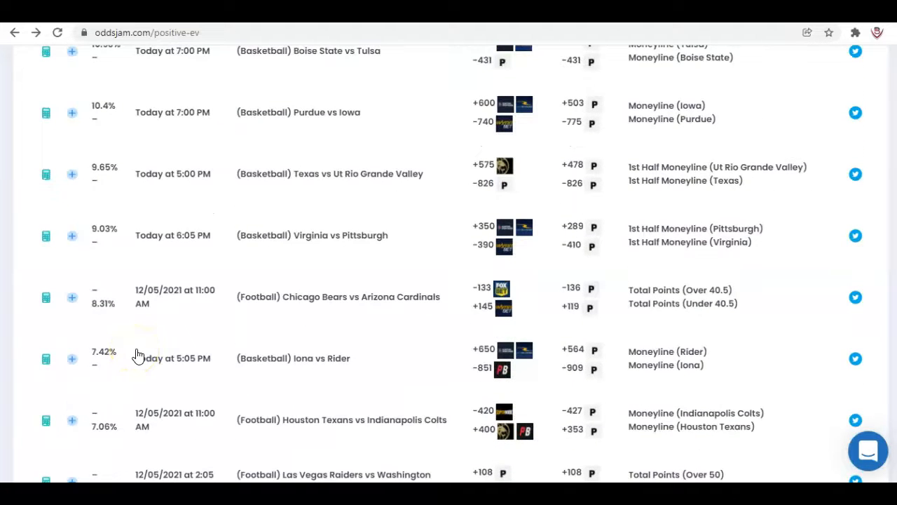
scroll("down", 3)
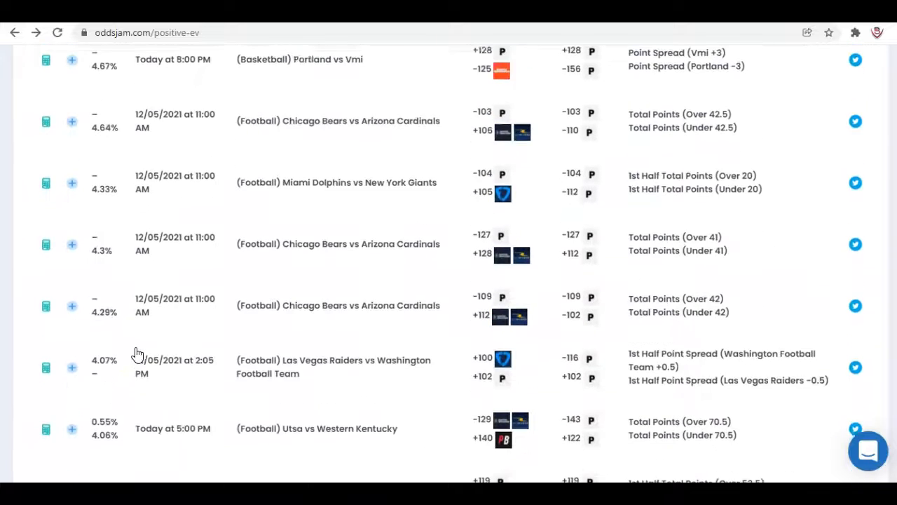
scroll("down", 3)
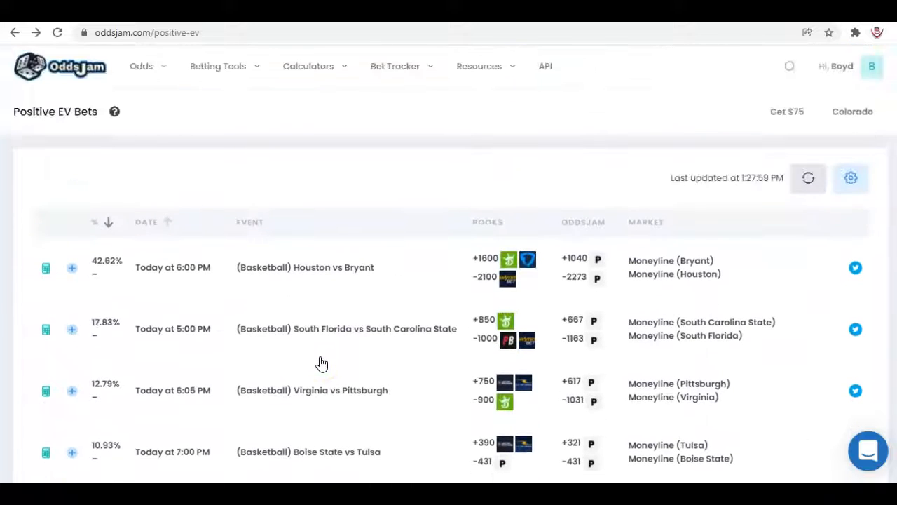
mouse_move(394, 65)
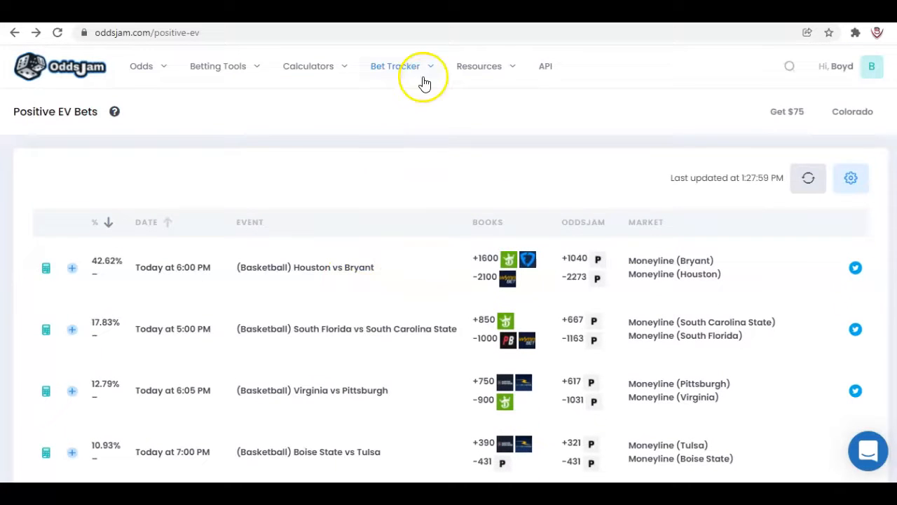
- Go to Bet Tracker > Bets and view the pending Under 39.5 and Under 50 bets
left_click(394, 66)
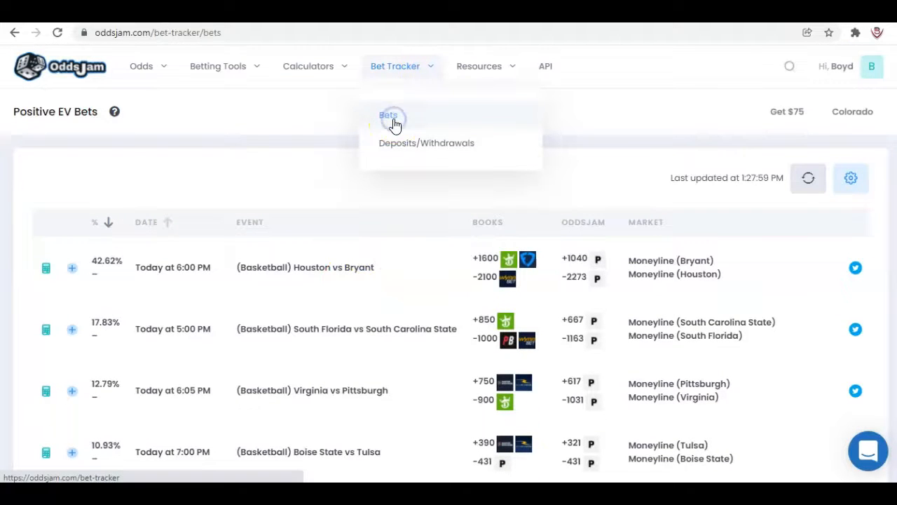
left_click(388, 114)
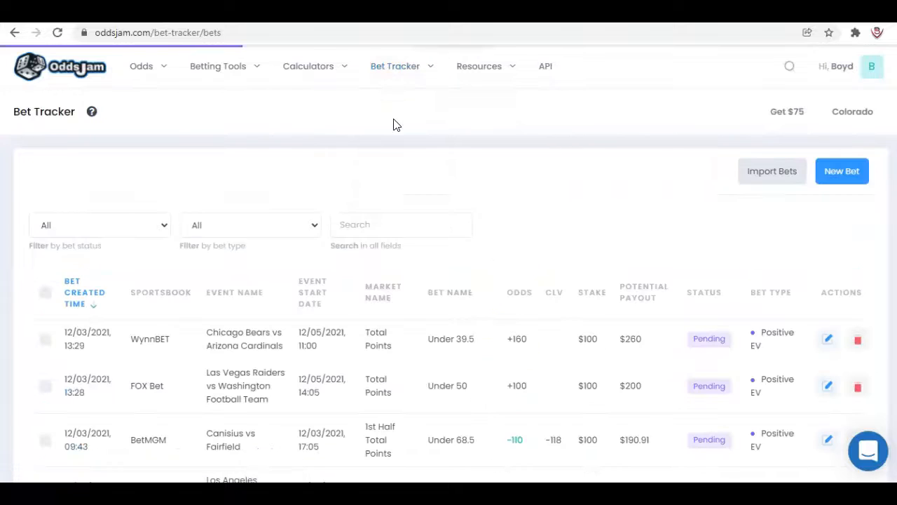
scroll("down", 3)
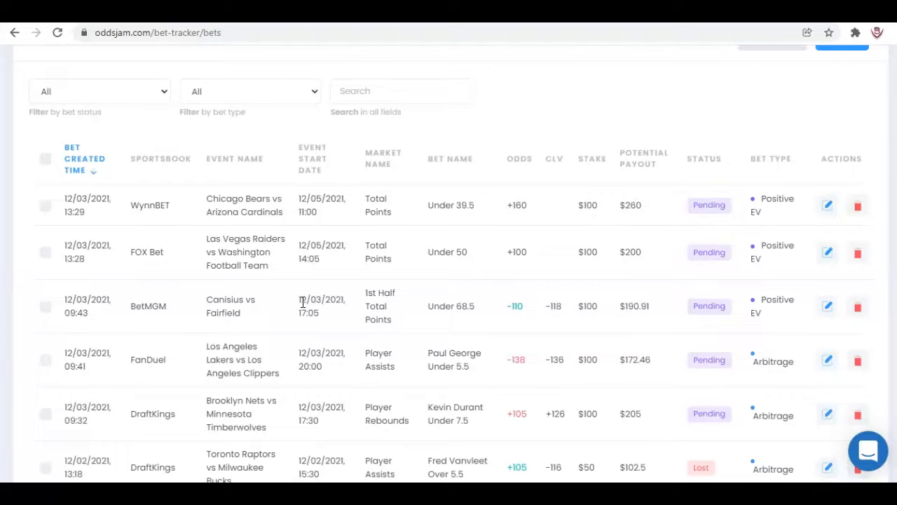
mouse_move(326, 273)
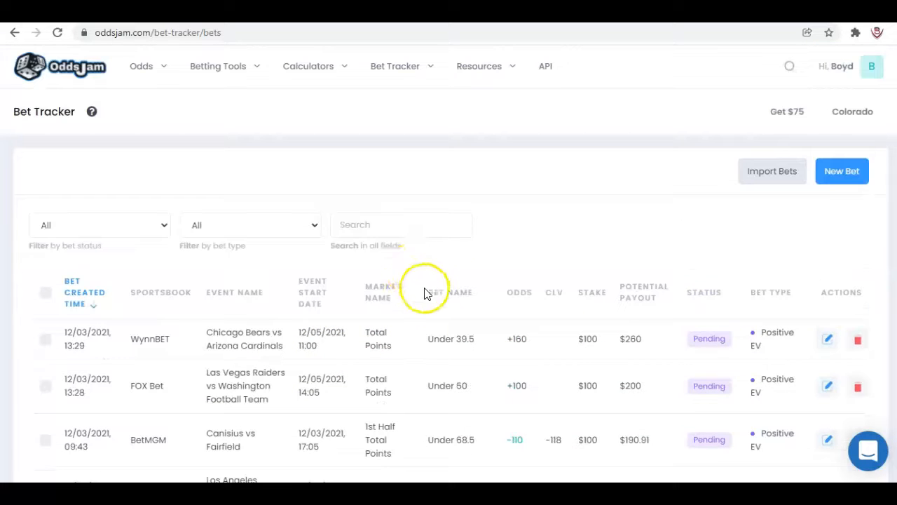
mouse_move(420, 292)
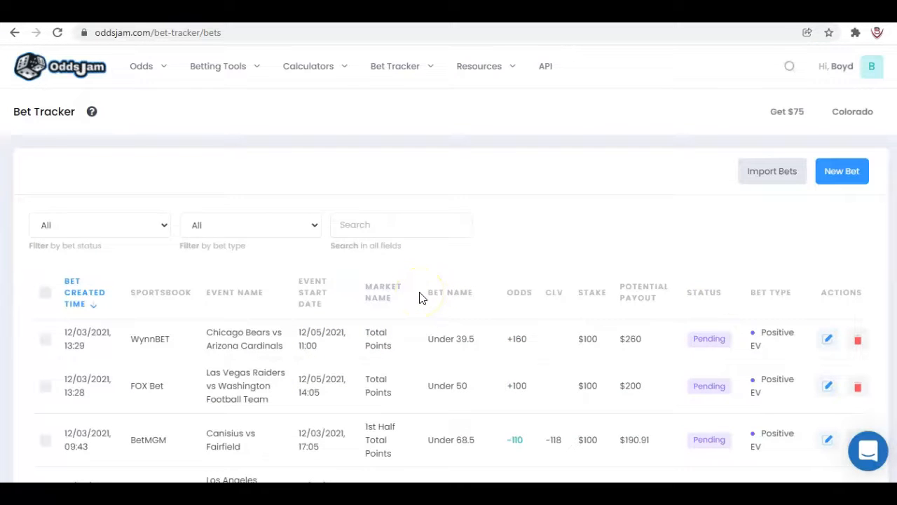
mouse_move(384, 271)
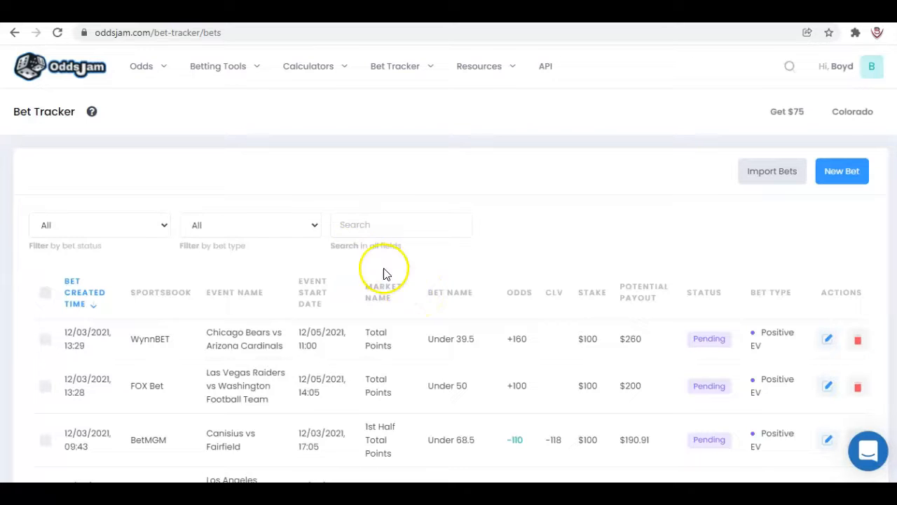
mouse_move(55, 475)
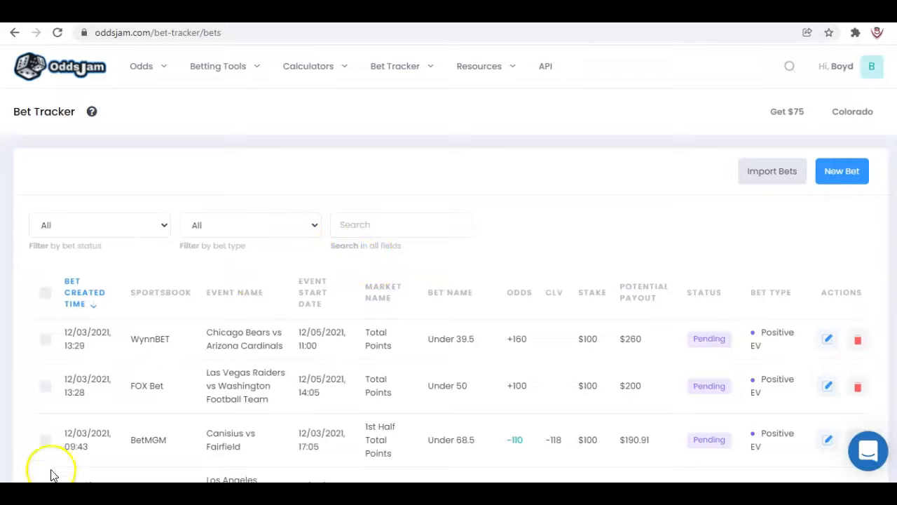